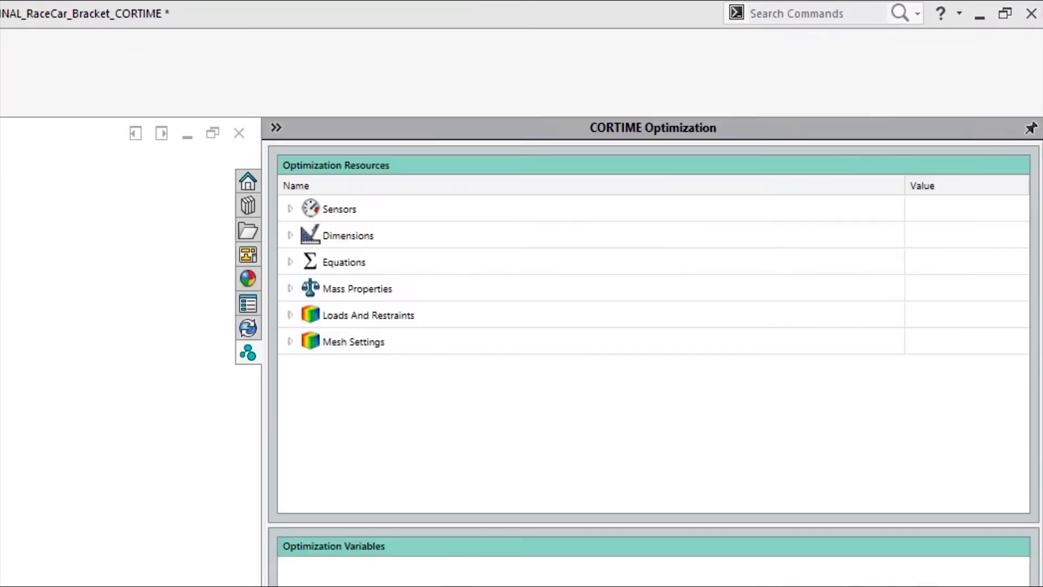
Step: Launch the 1100-iteration CORTIME optimization so sampled bracket designs populate the 3D response surface
left_click(290, 262)
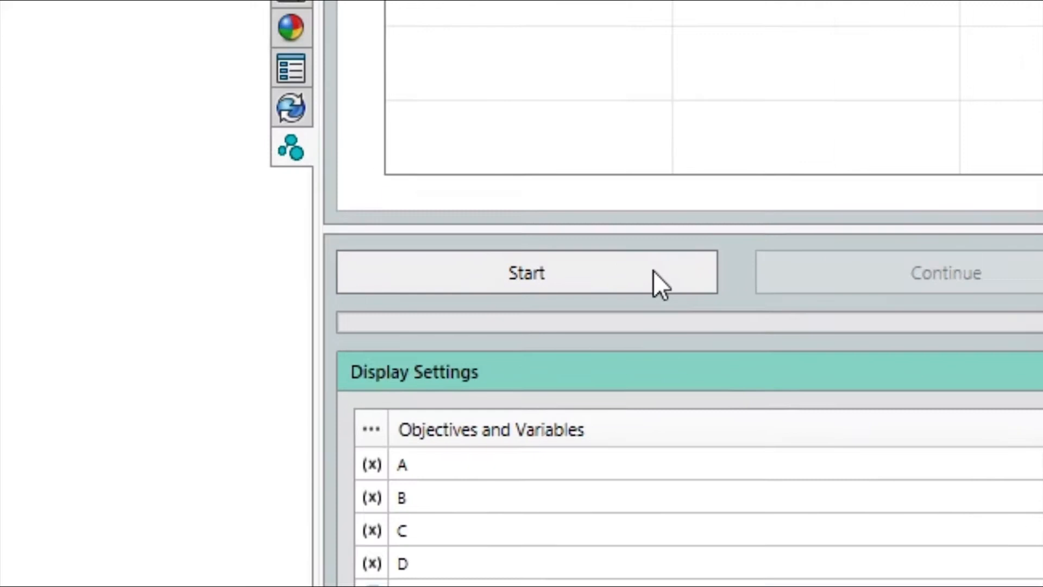
left_click(525, 272)
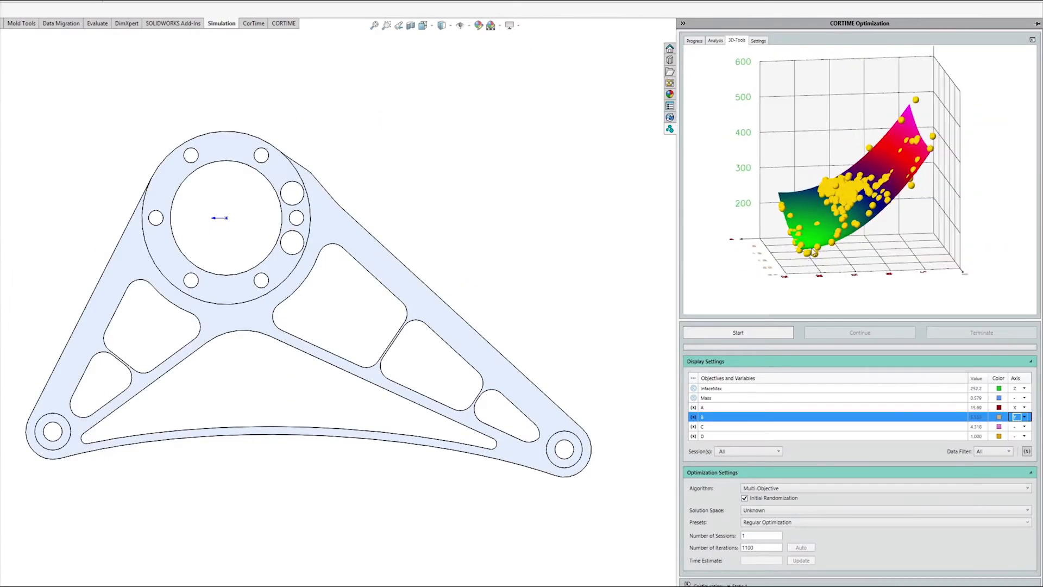
left_click(715, 41)
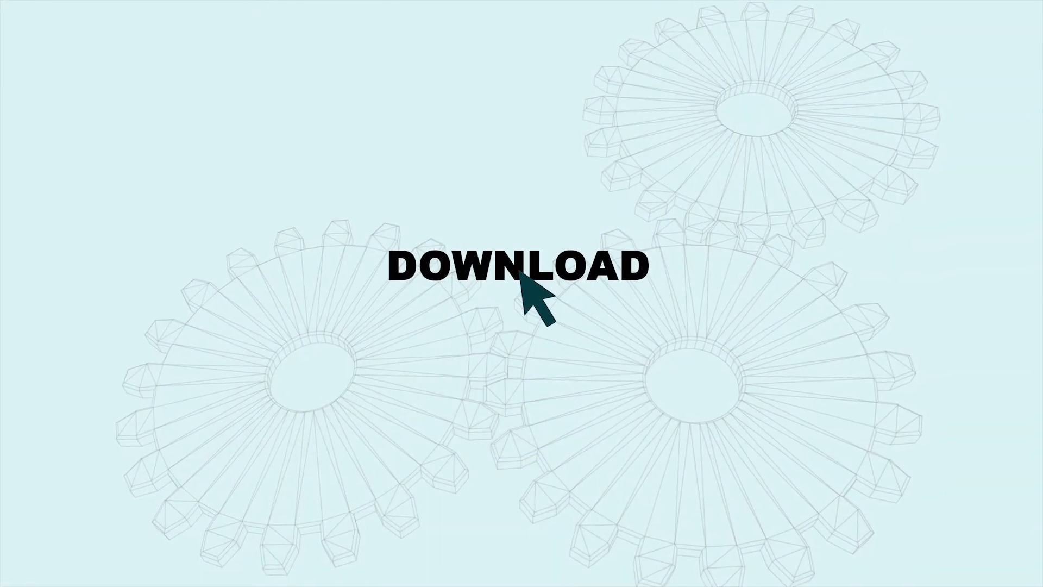
left_click(519, 266)
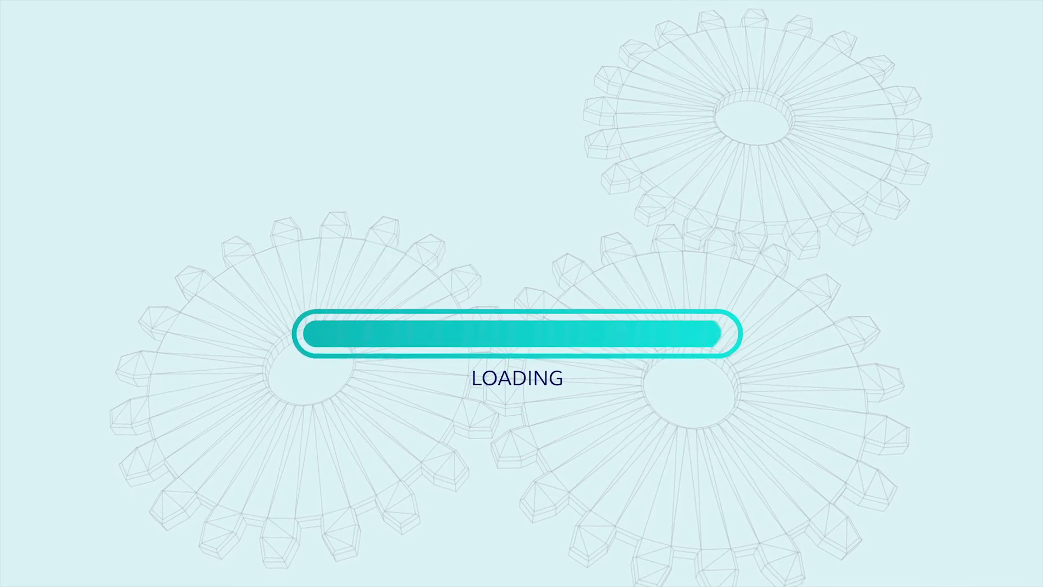